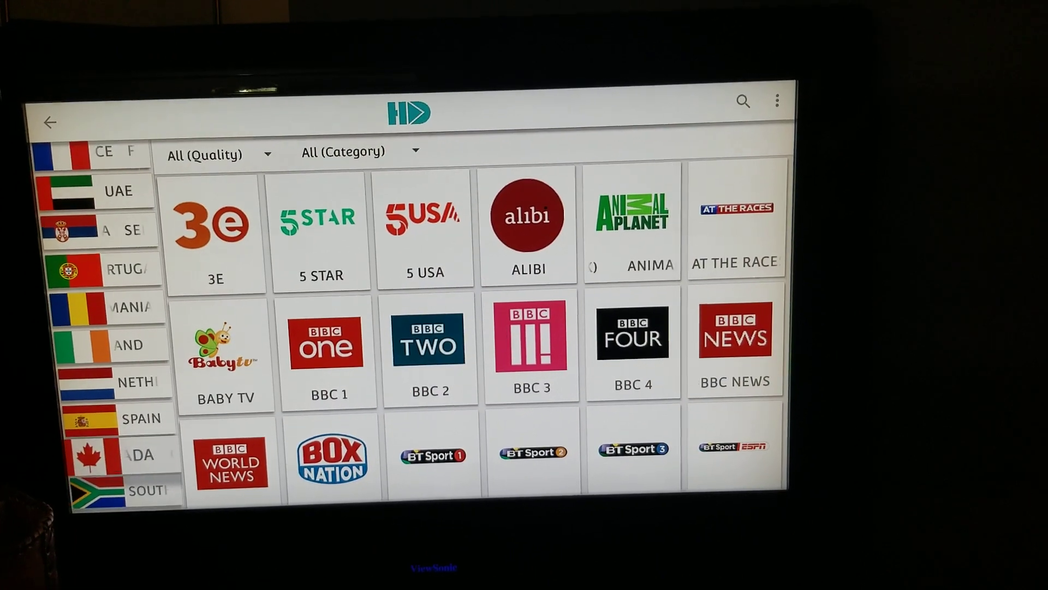
Step: Browse Canada's TSN and Sportsnet channels, then return to the country-grouped channel overview
left_click(138, 453)
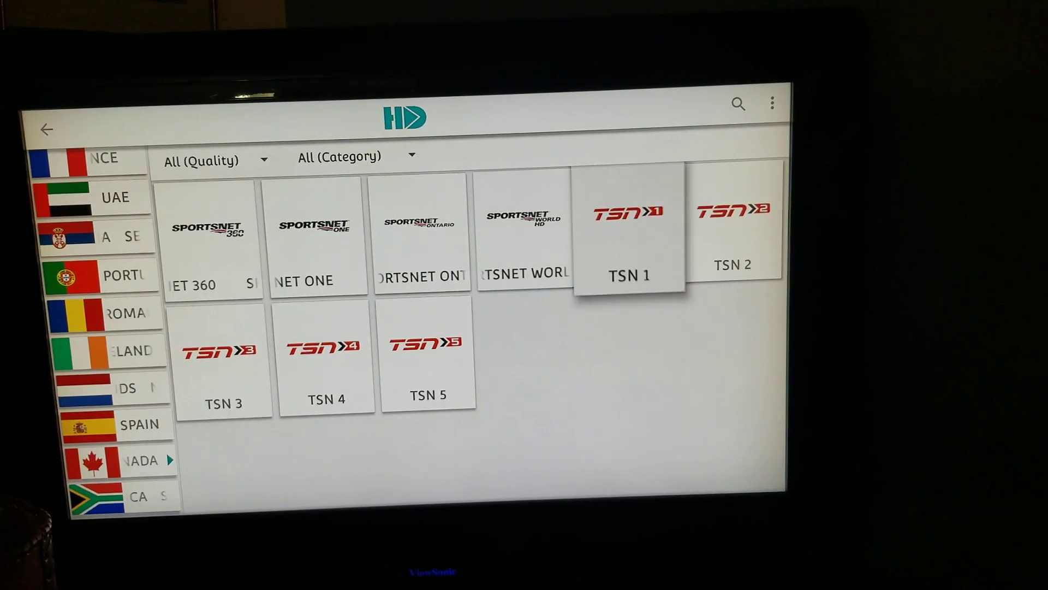
left_click(627, 230)
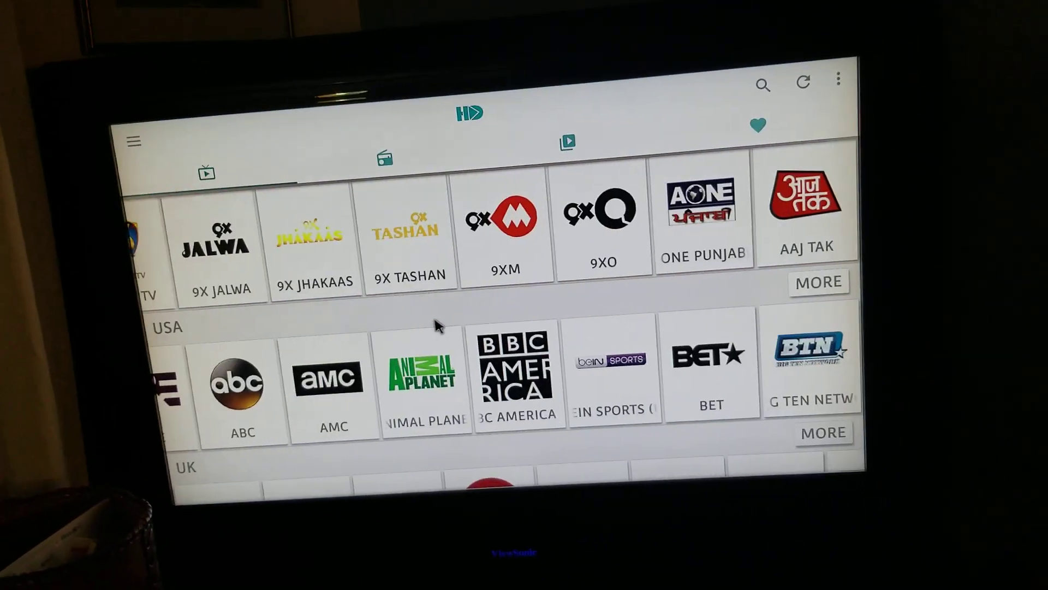
scroll("down", 3)
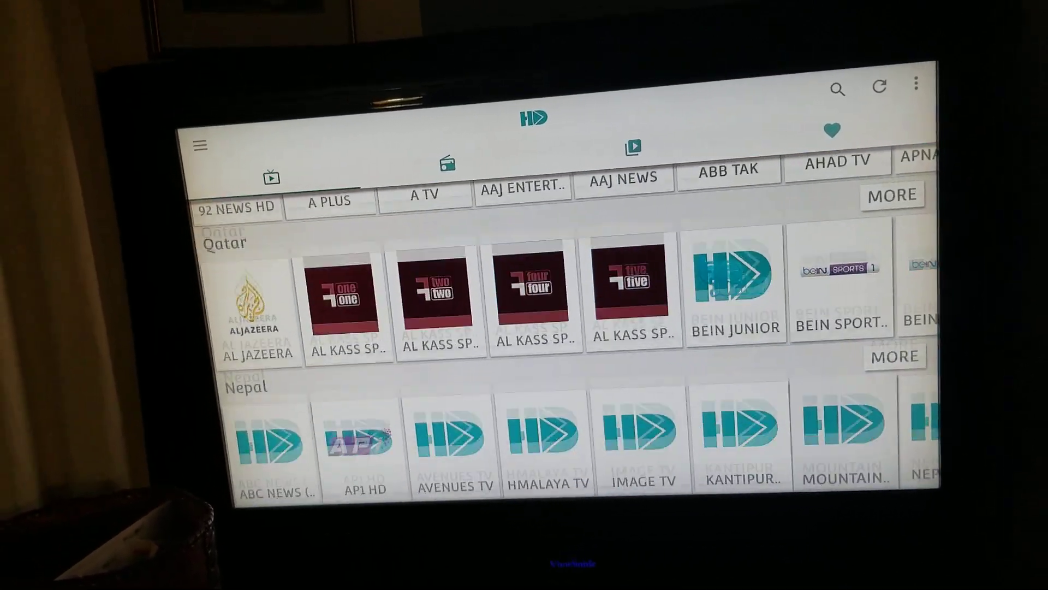
scroll("down", 3)
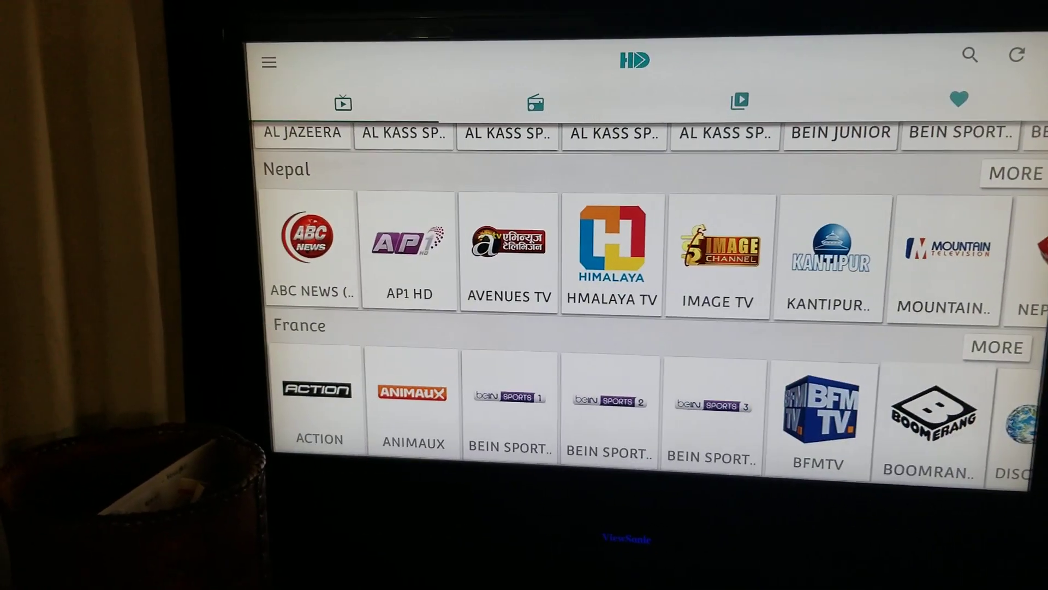
scroll("down", 3)
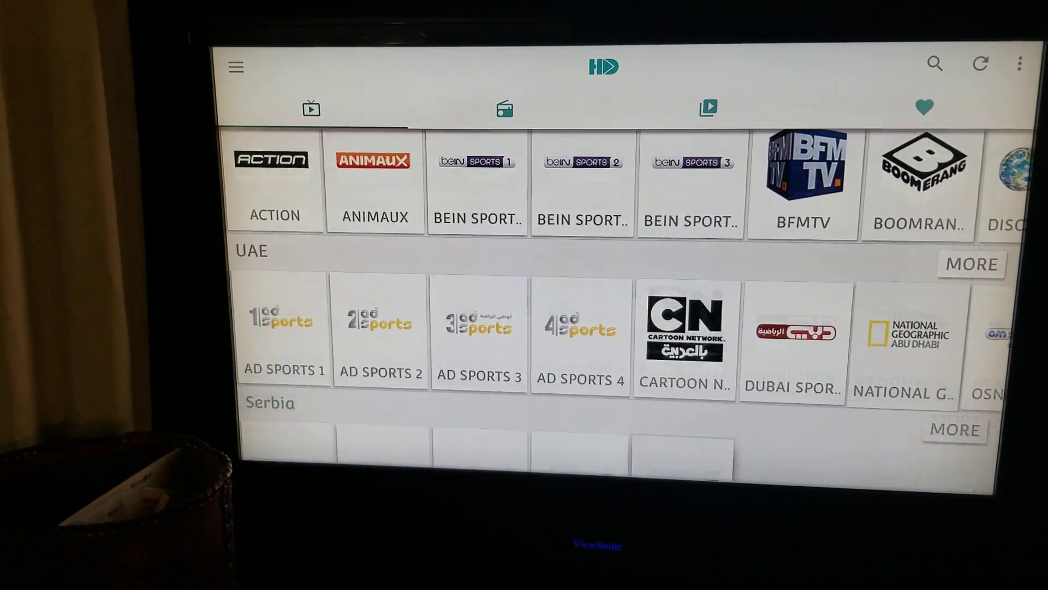
scroll("down", 3)
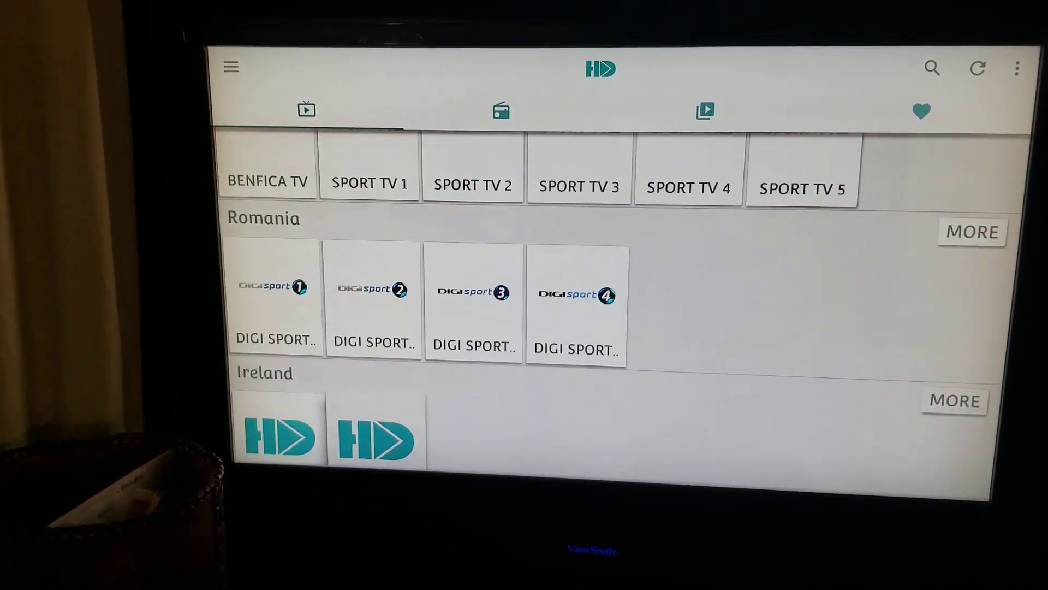
scroll("down", 3)
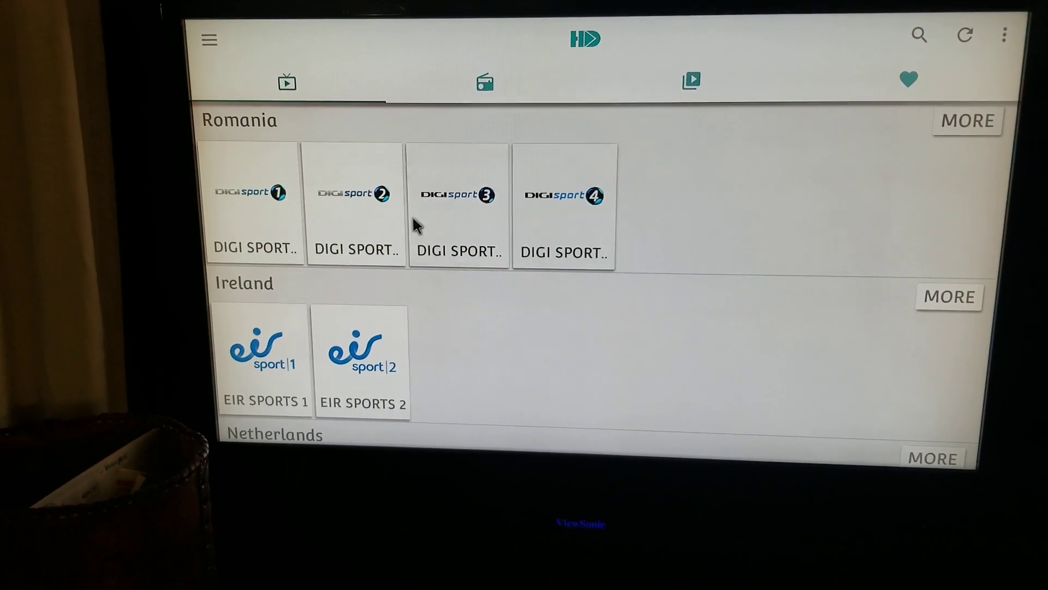
left_click(483, 81)
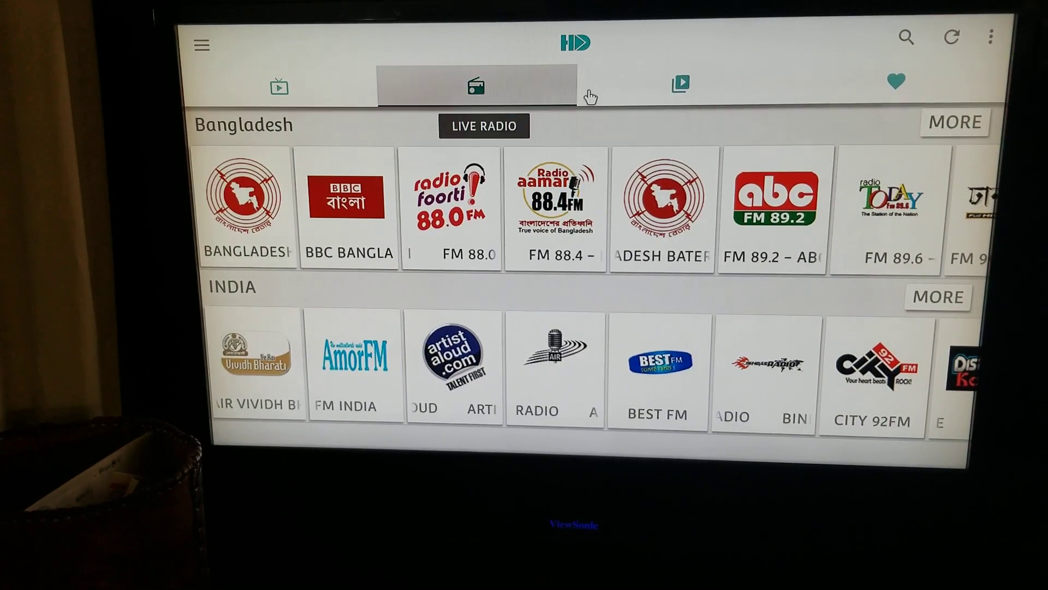
left_click(679, 84)
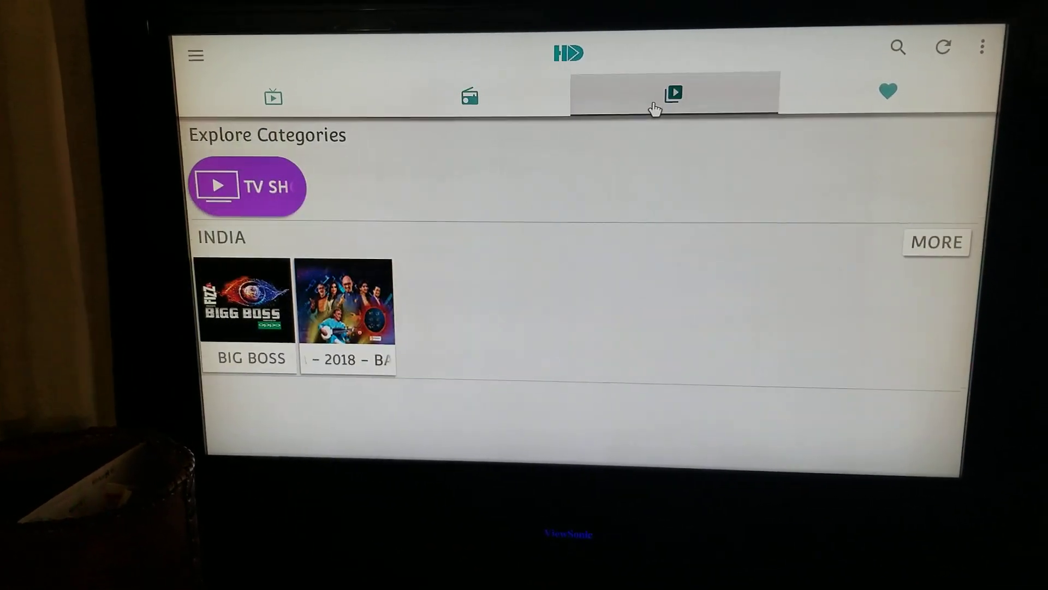
mouse_move(672, 93)
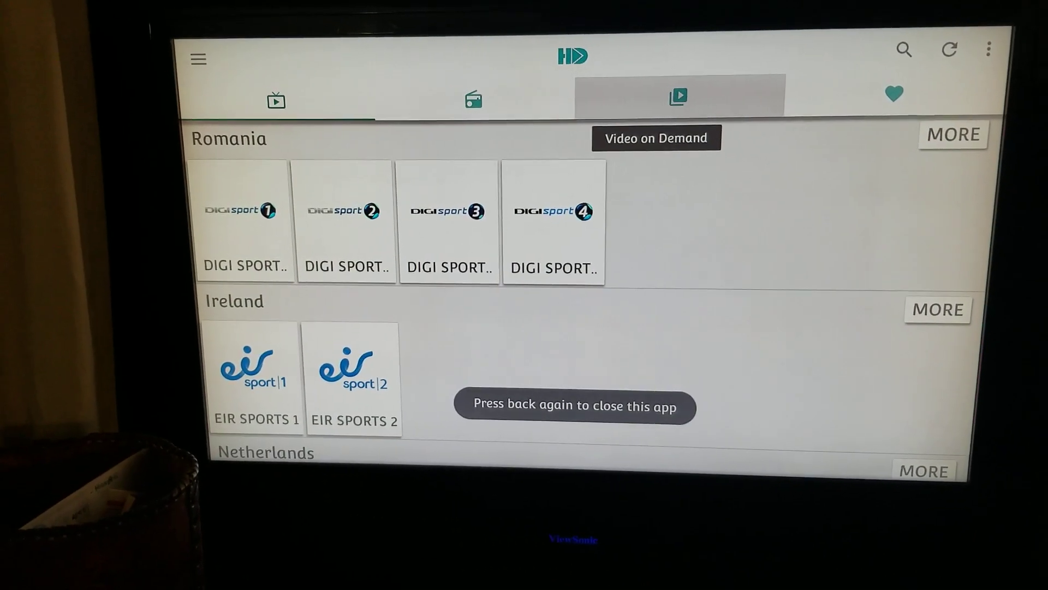
Step: Exit HD Streamz to the launcher and browse the app drawer back to the Apps row
key("Back")
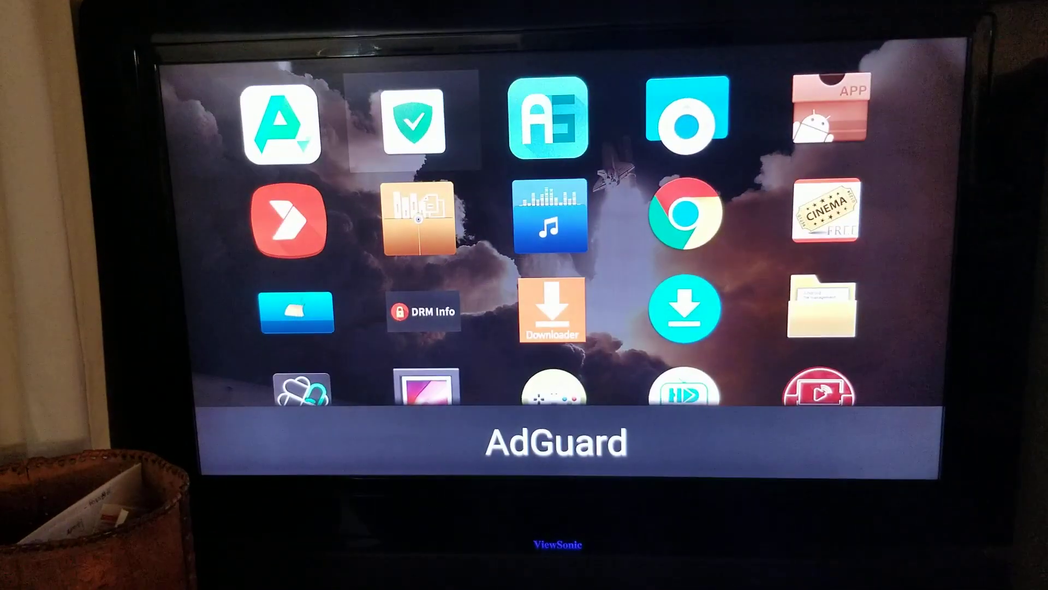
scroll("down", 3)
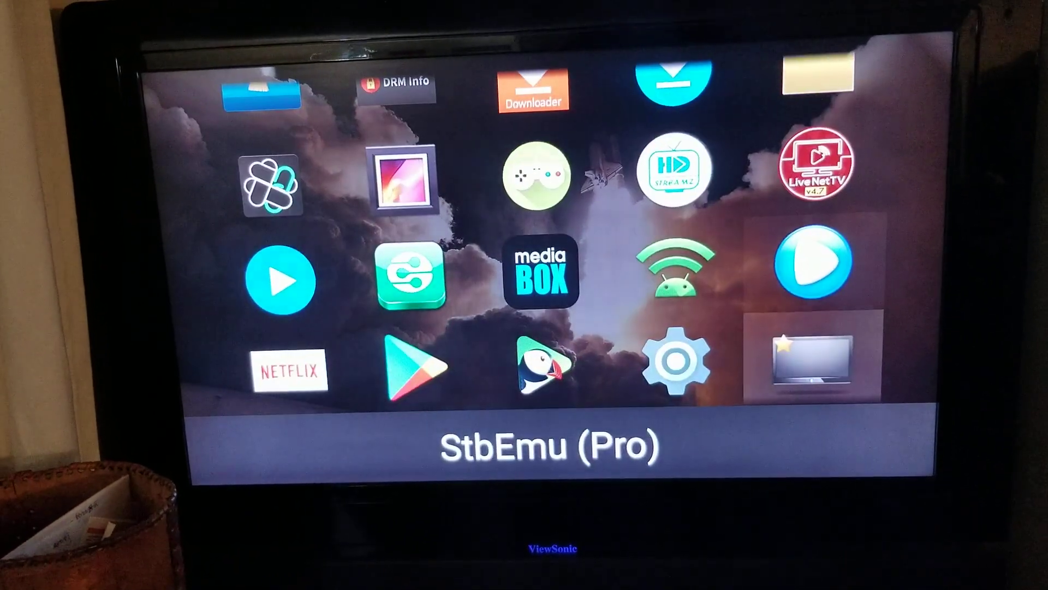
left_click(540, 279)
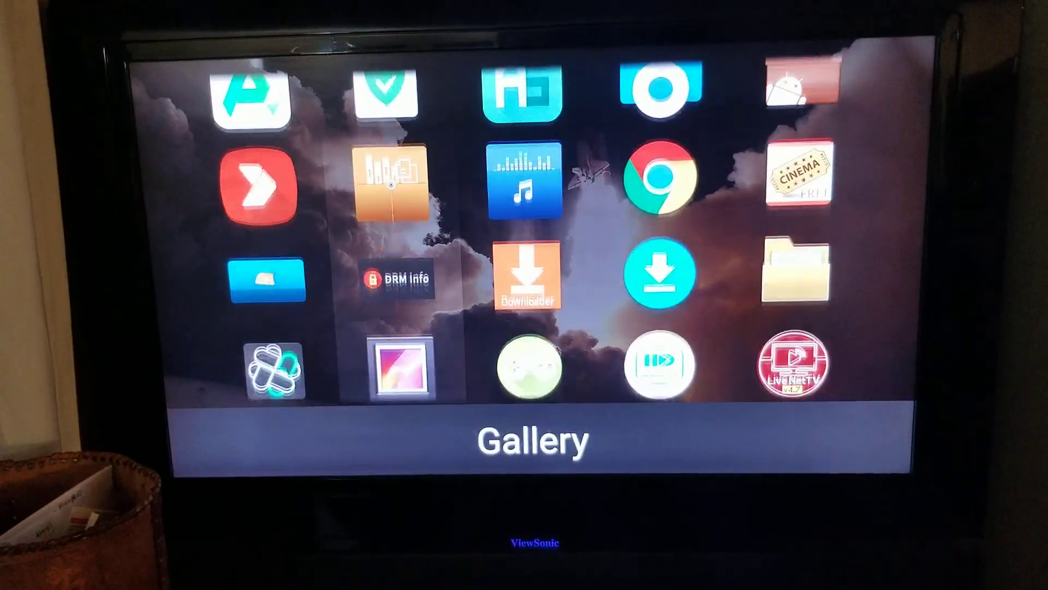
scroll("down", 3)
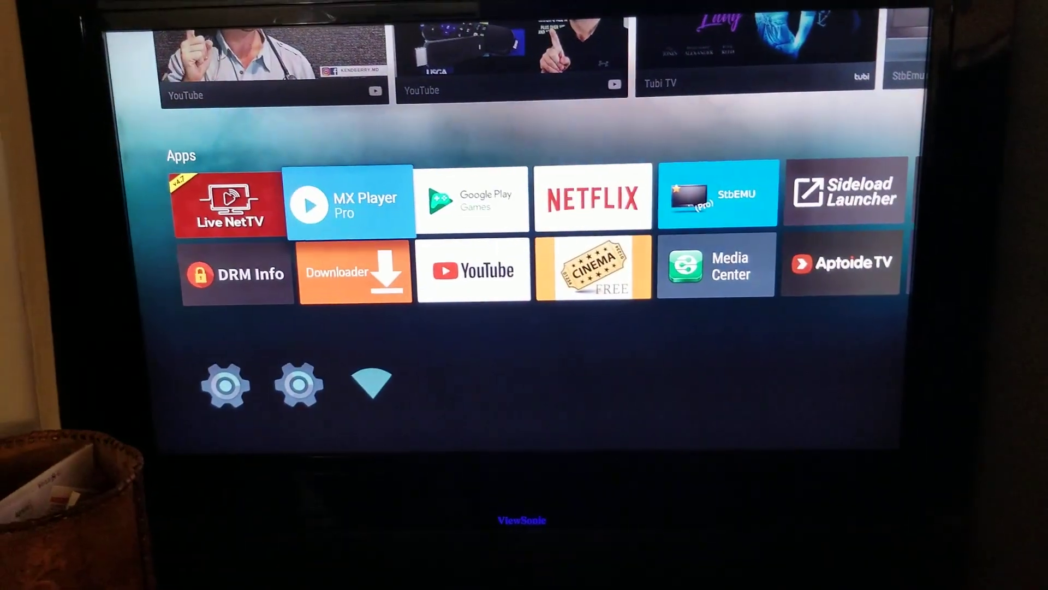
Step: Open FileLinked and download BeeTV 2.3.6, dismissing the ad popup
scroll("right", 3)
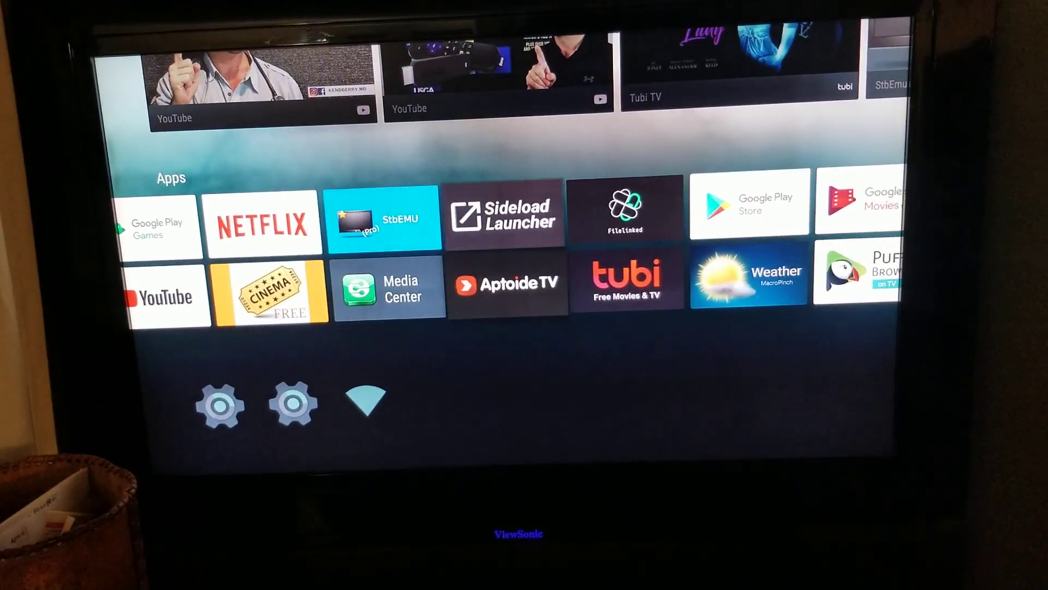
left_click(625, 211)
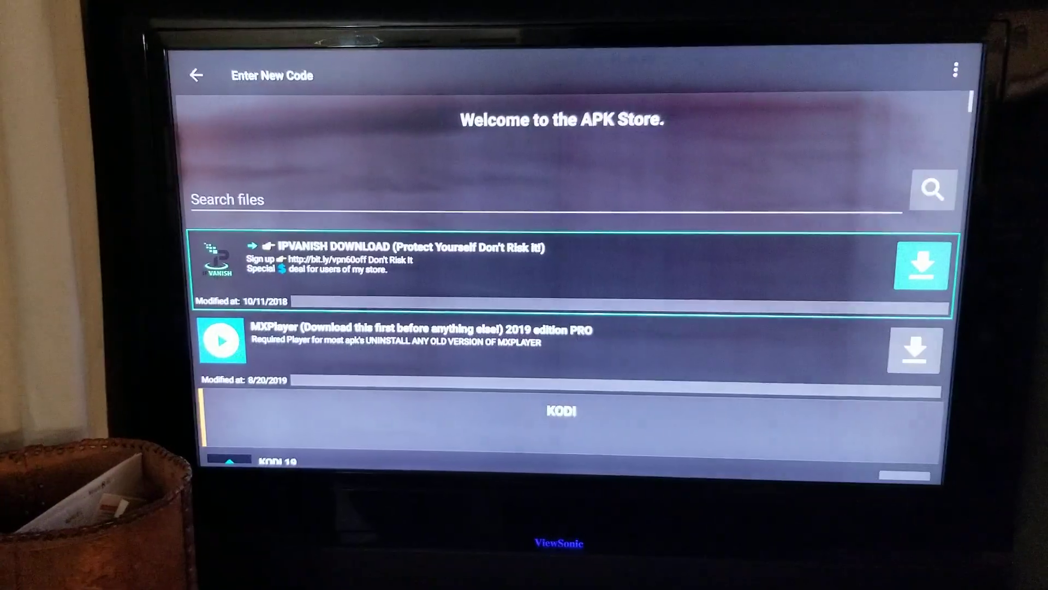
scroll("down", 3)
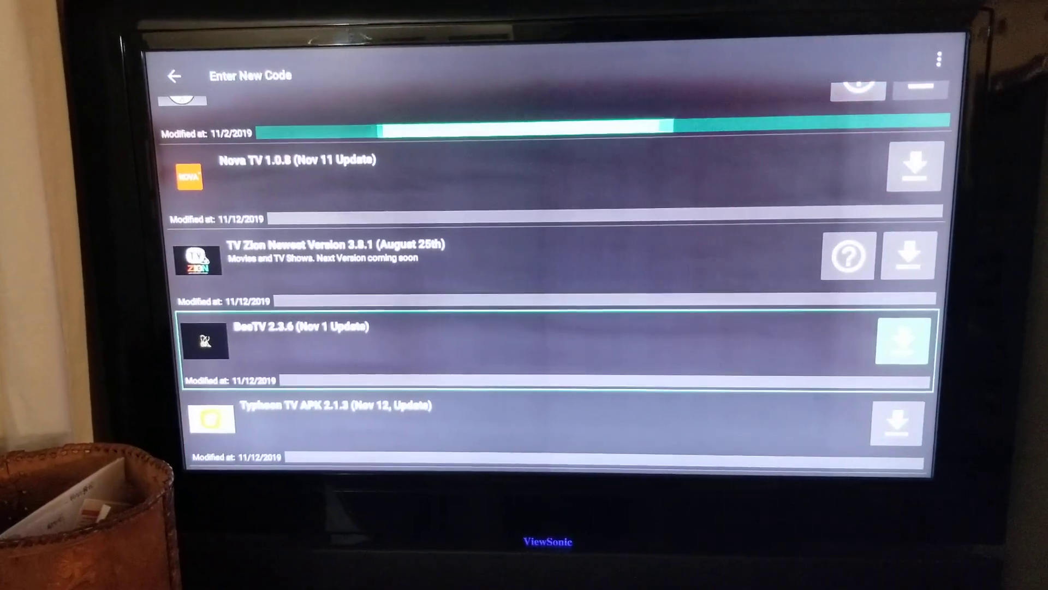
left_click(906, 340)
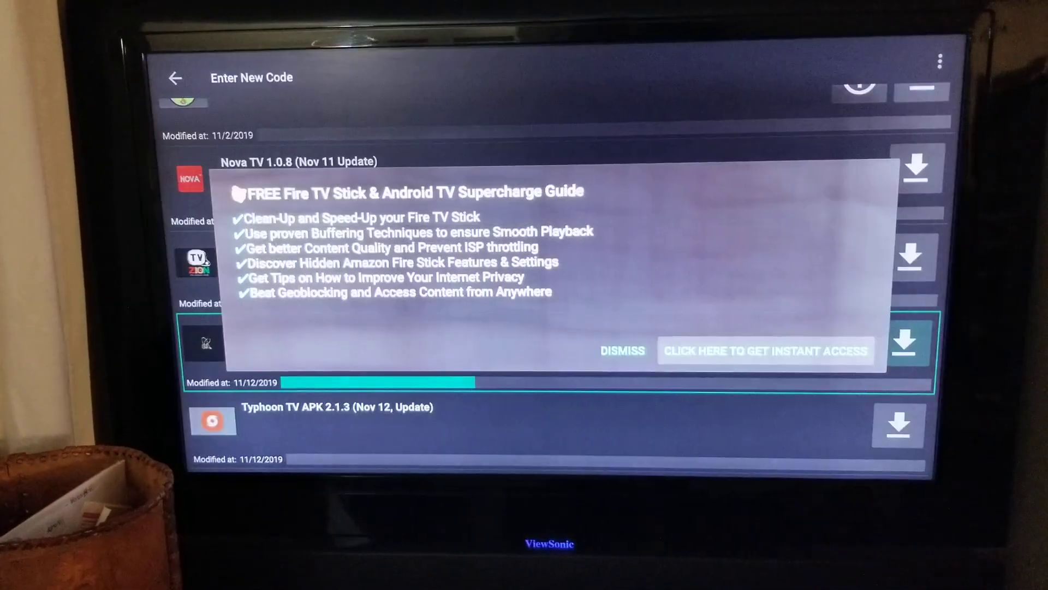
left_click(621, 350)
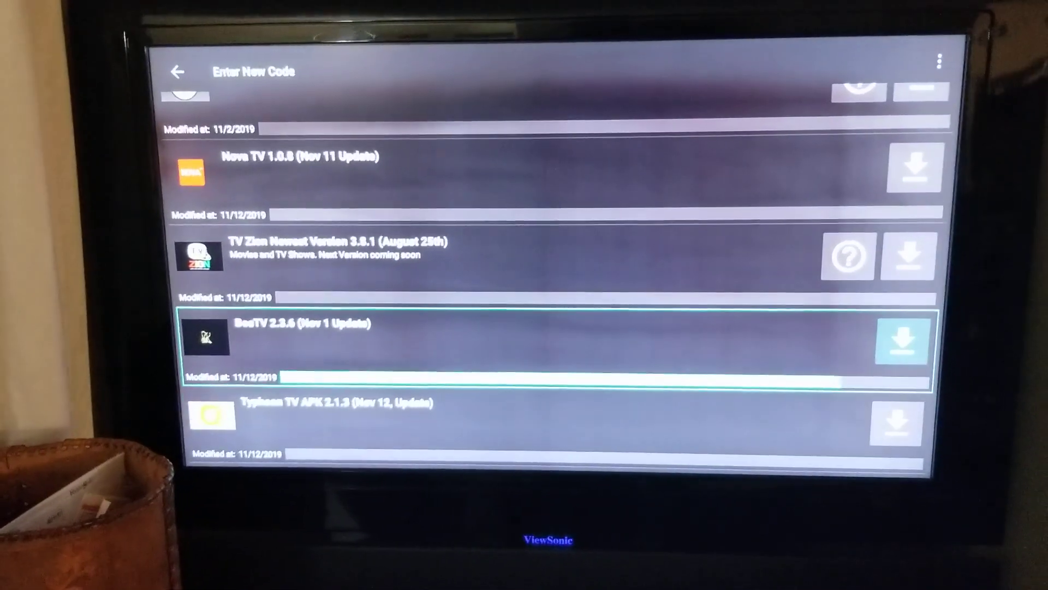
left_click(904, 340)
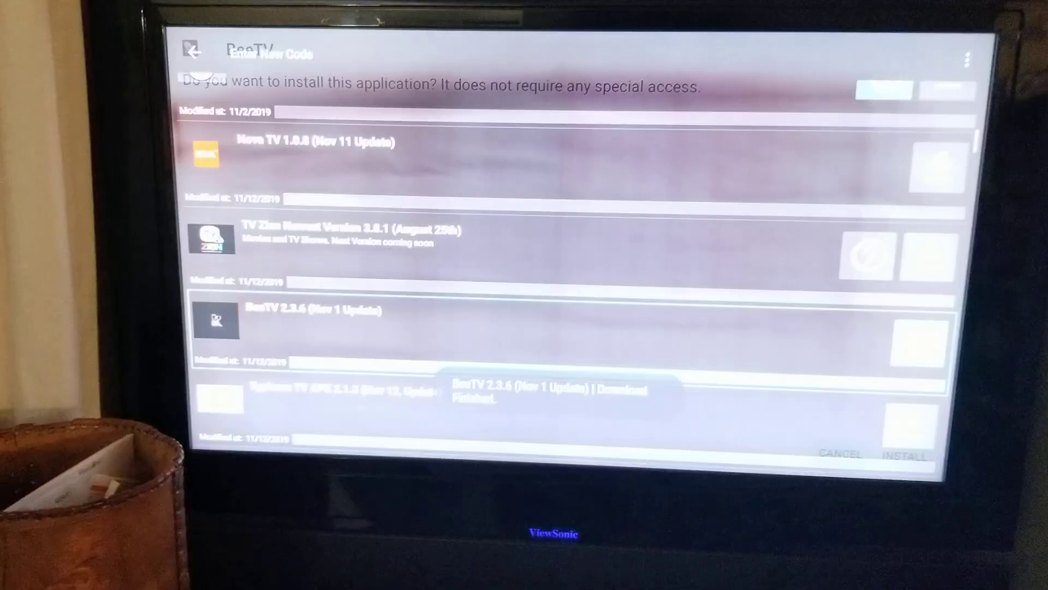
Step: Install BeeTV from the prompt and close the installer once 'App installed' appears
left_click(904, 453)
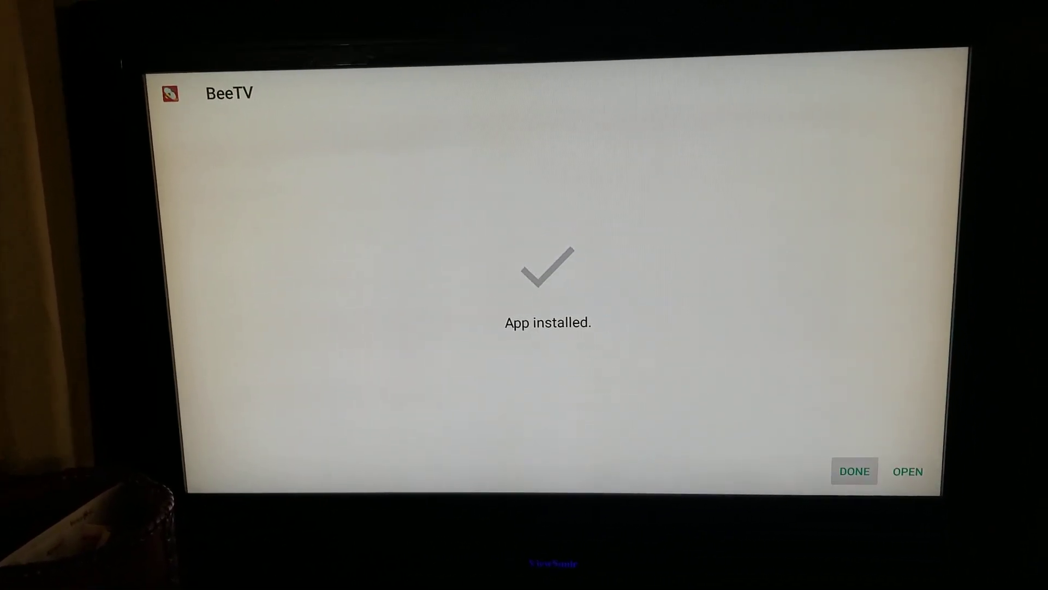
left_click(853, 471)
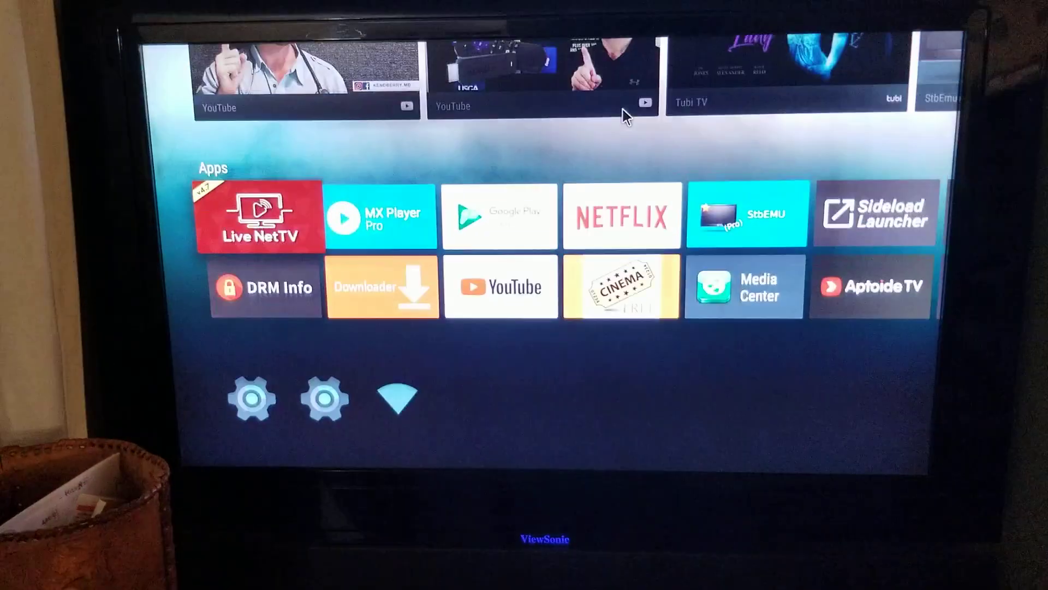
scroll("right", 3)
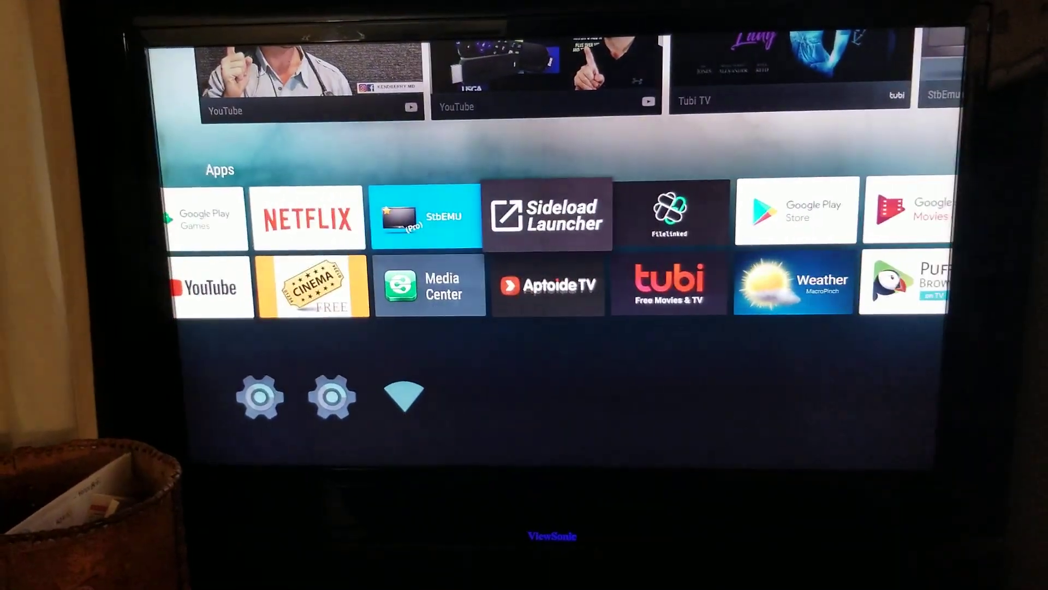